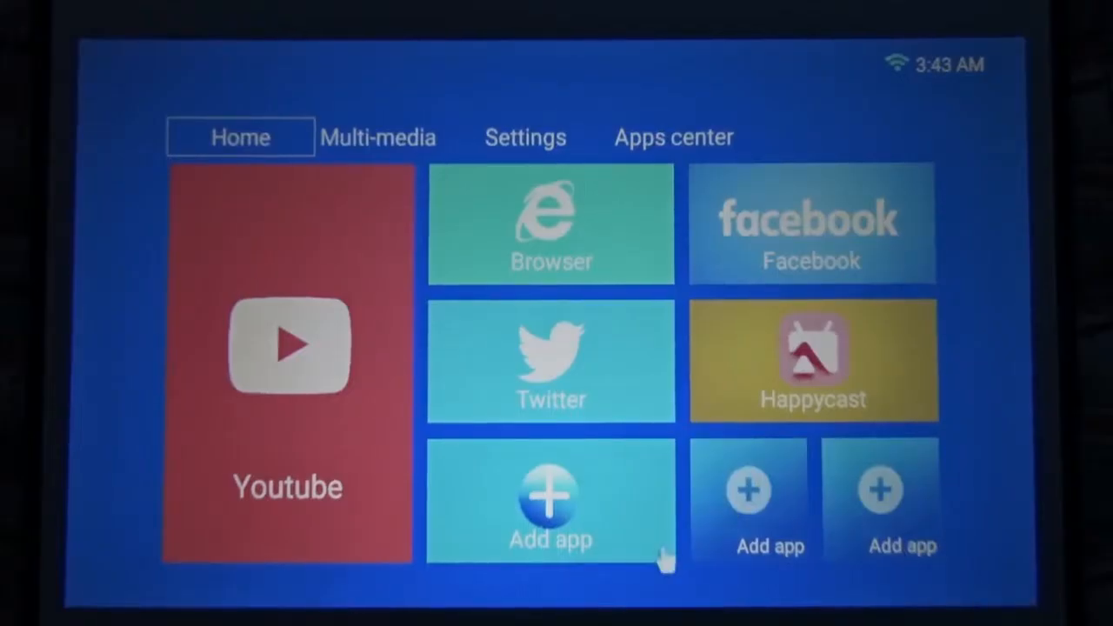
pyautogui.moveTo(717, 52)
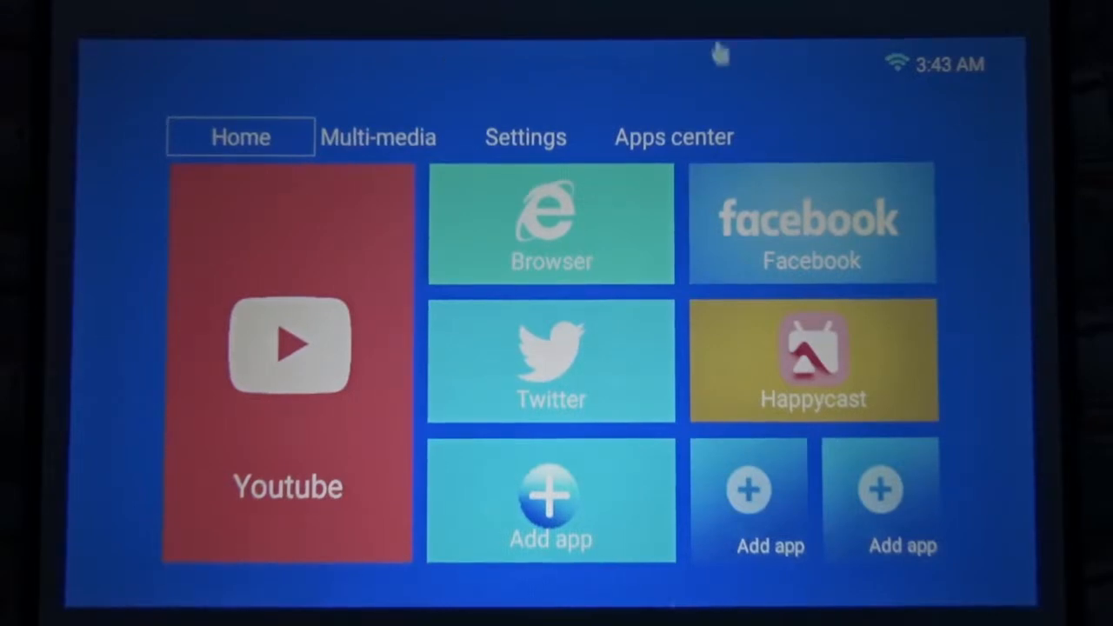
pyautogui.moveTo(339, 252)
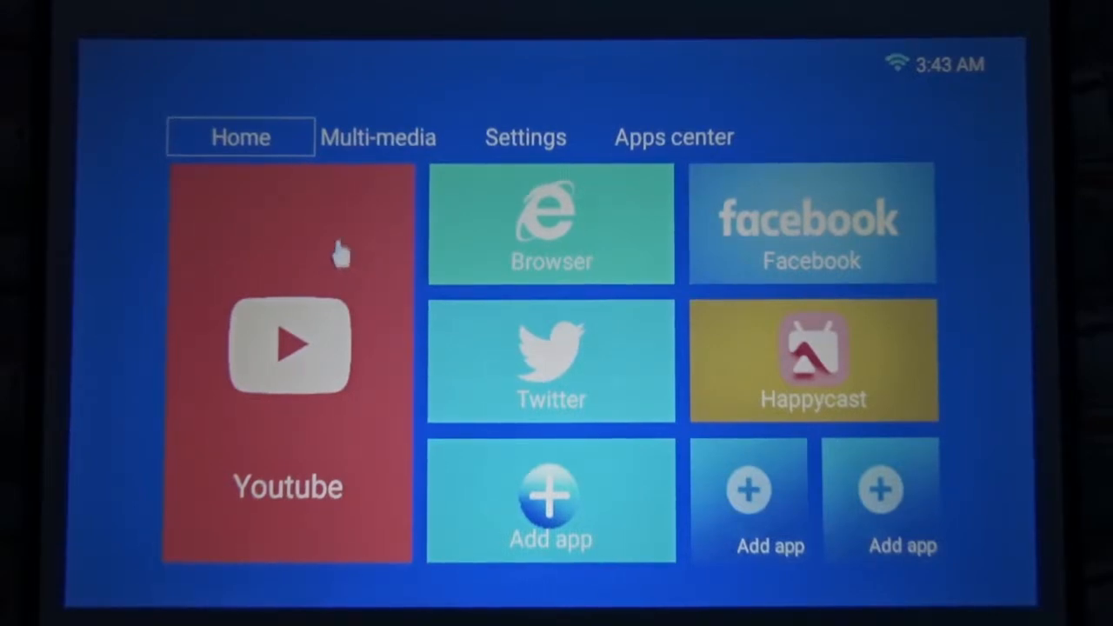
pyautogui.moveTo(551, 504)
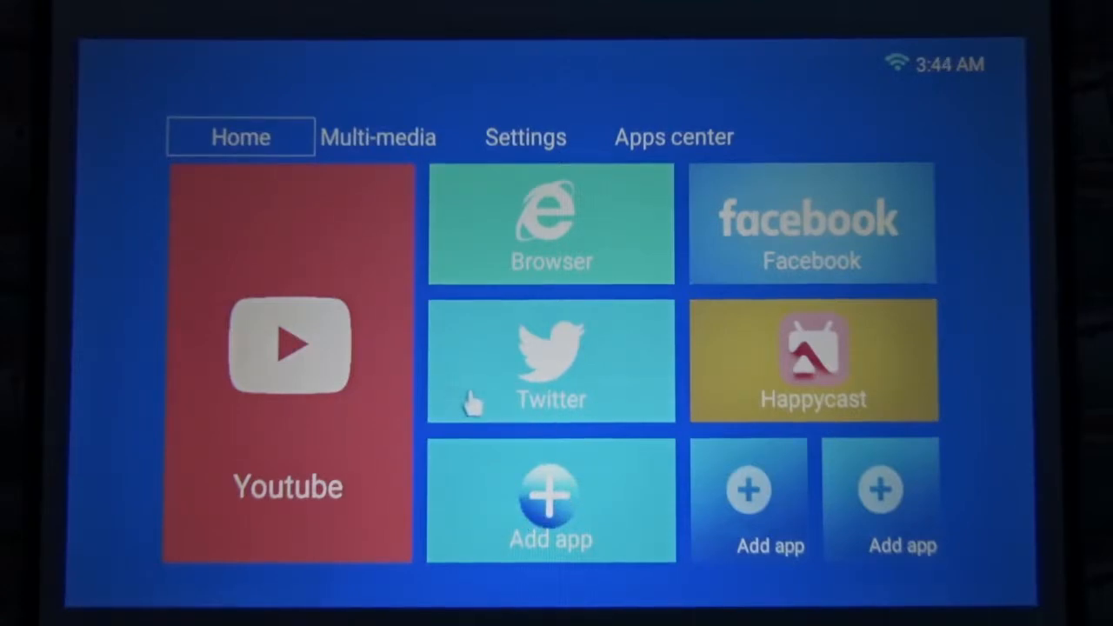
pyautogui.moveTo(347, 161)
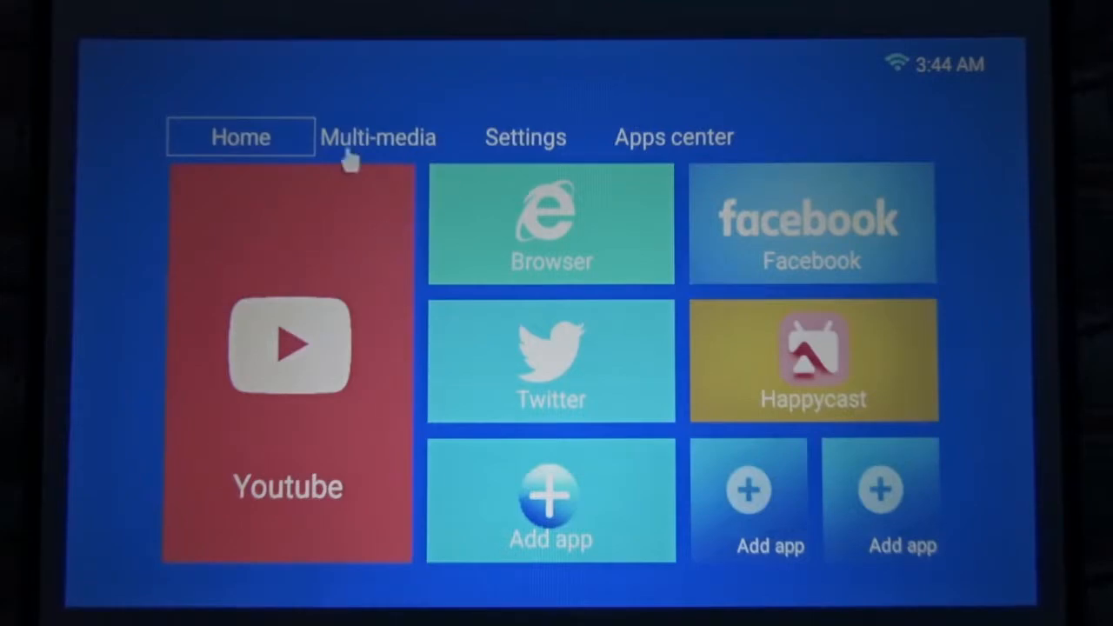
# Open the launcher's Settings page and confirm the Wi-Fi network is connected.
pyautogui.click(525, 136)
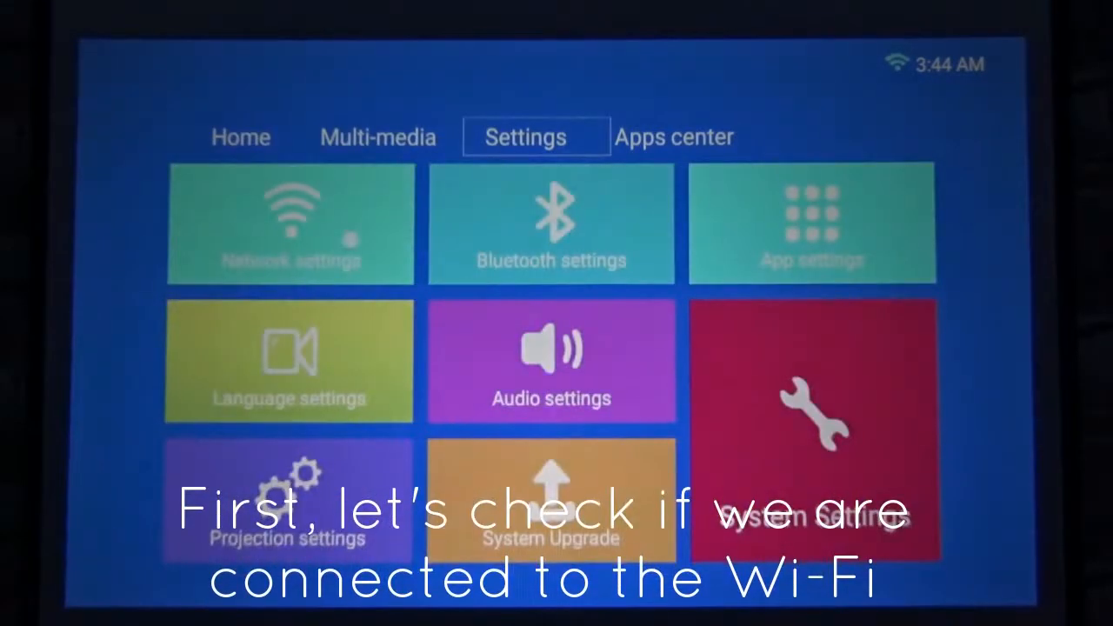
pyautogui.click(290, 224)
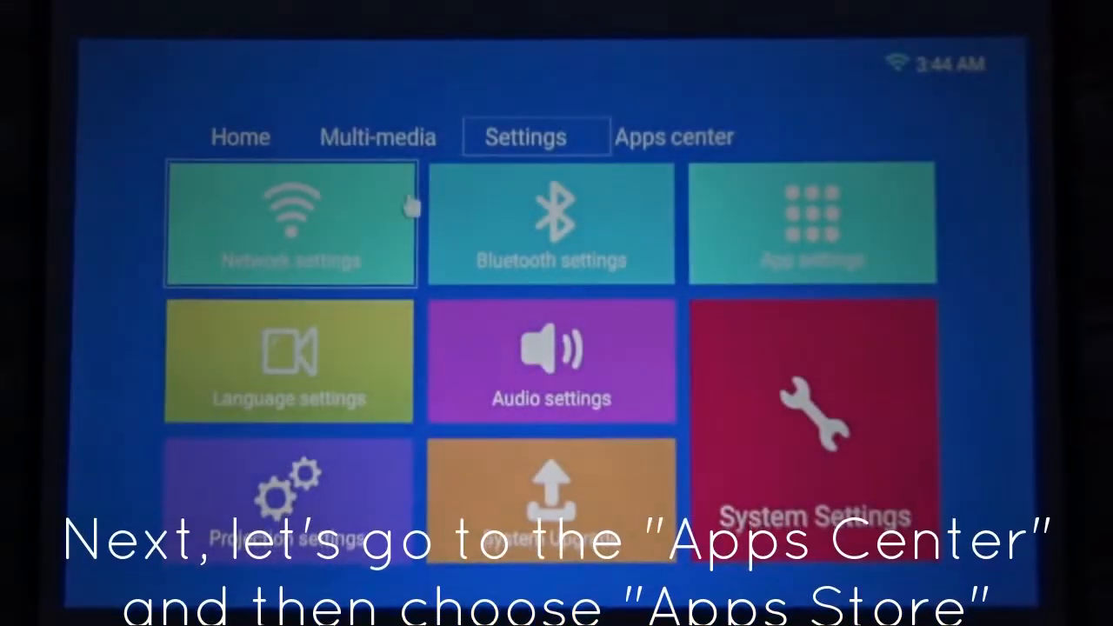
# Launch Google Play from the App store tile in the Apps center.
pyautogui.click(674, 136)
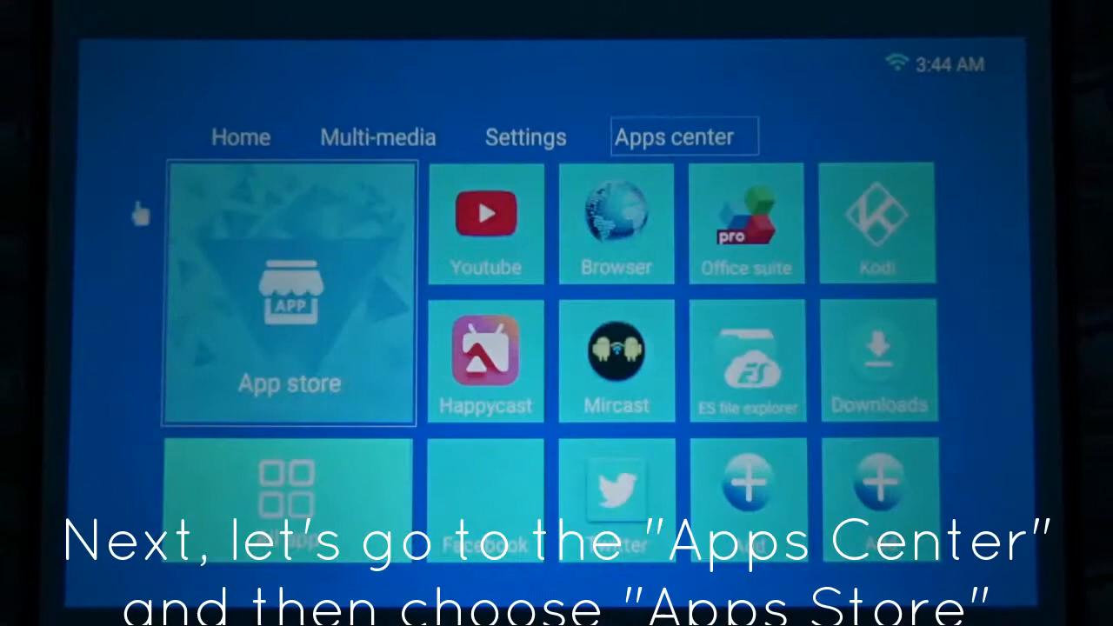
pyautogui.click(290, 291)
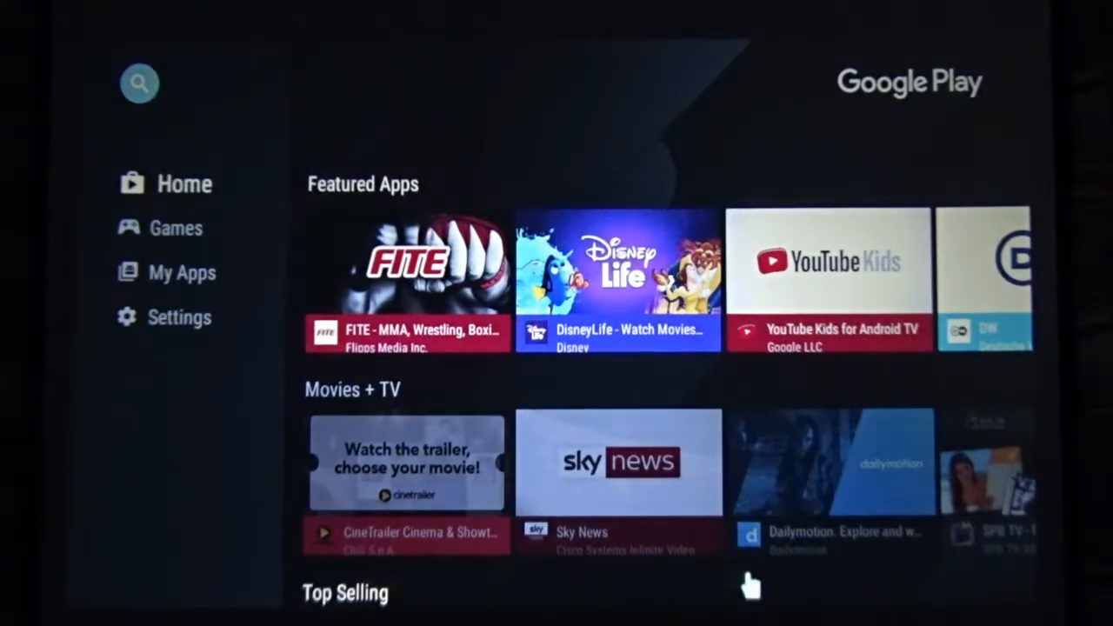
pyautogui.moveTo(574, 126)
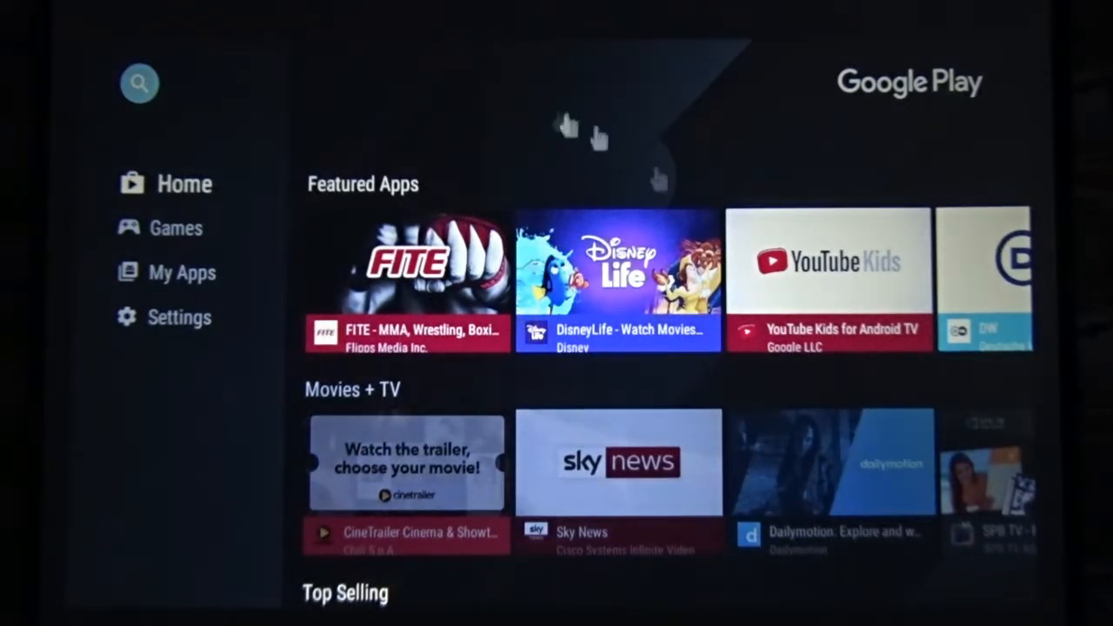
pyautogui.moveTo(687, 52)
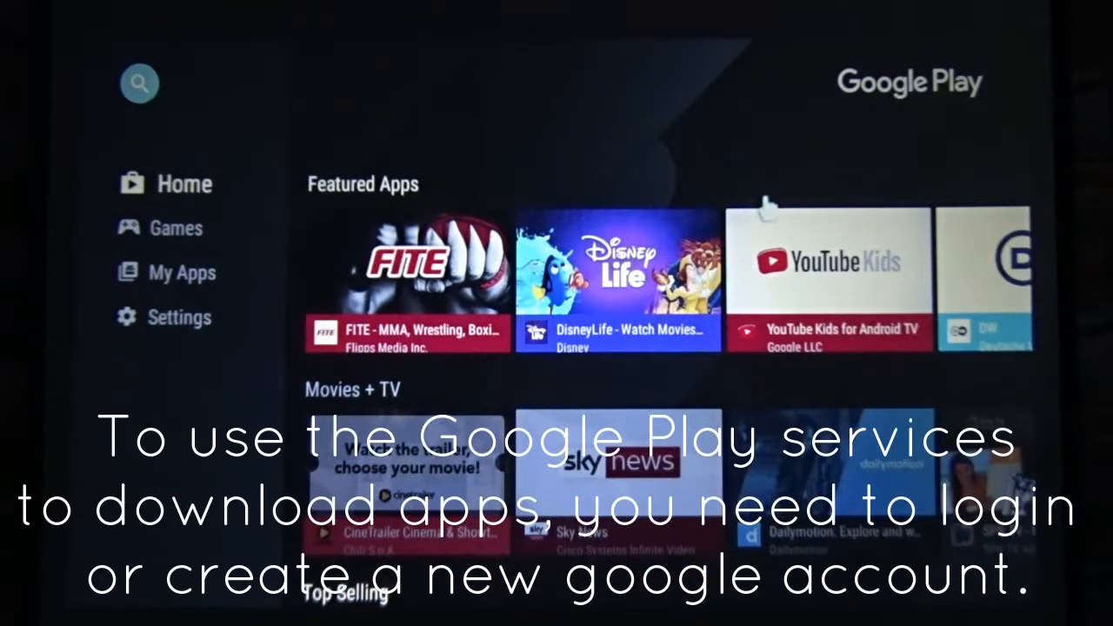
pyautogui.moveTo(739, 196)
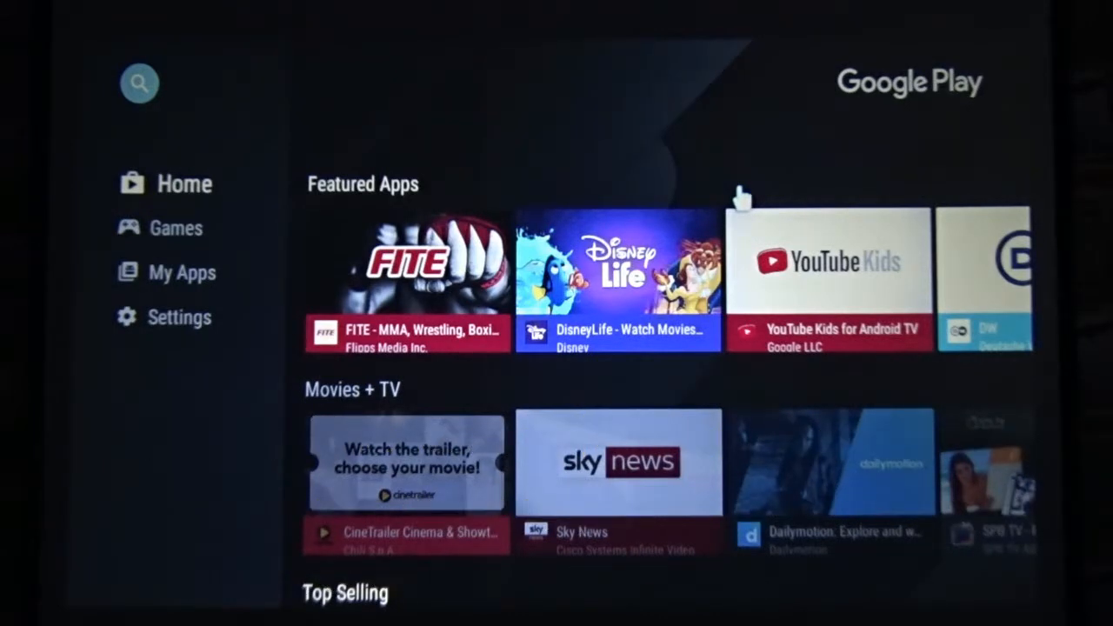
pyautogui.moveTo(628, 207)
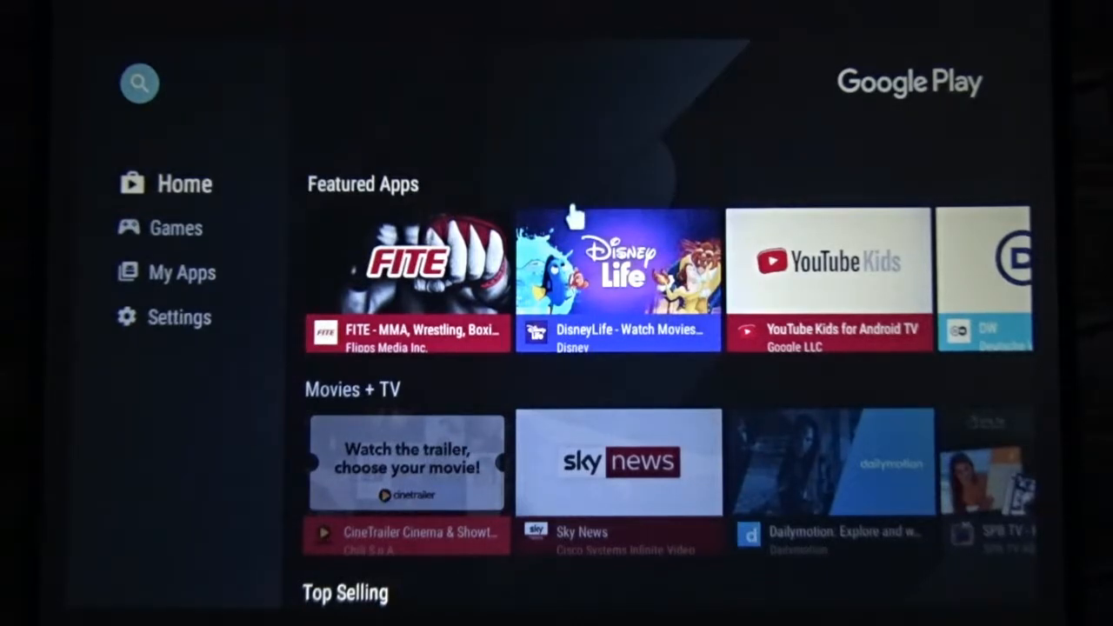
pyautogui.moveTo(447, 539)
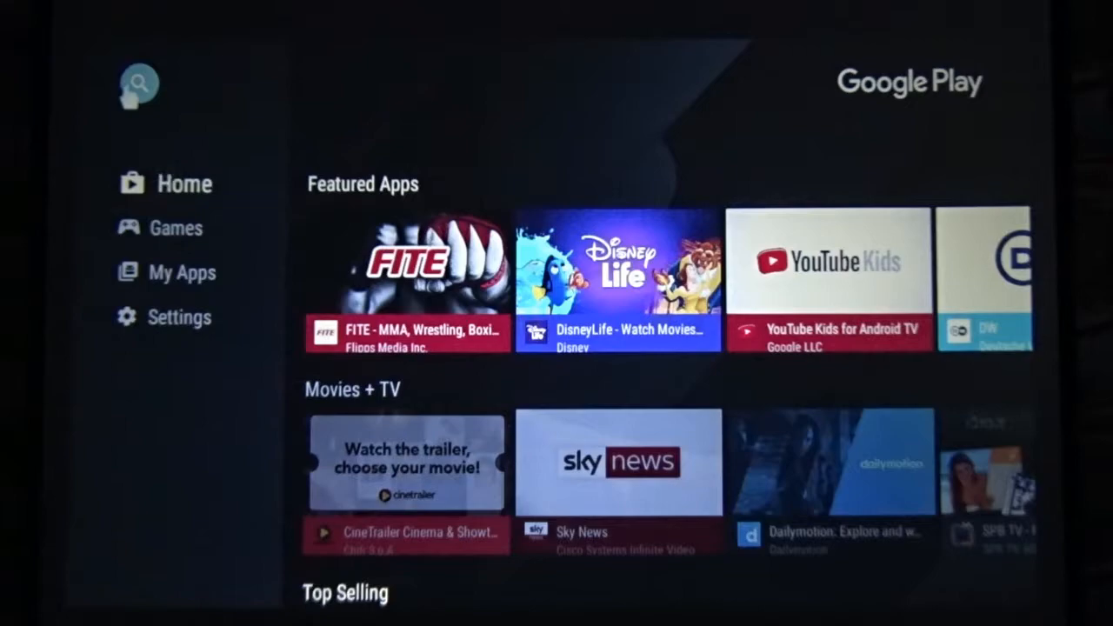
# Search Google Play for NHK WORLD TV using the on-screen keyboard.
pyautogui.click(139, 84)
pyautogui.write('n')
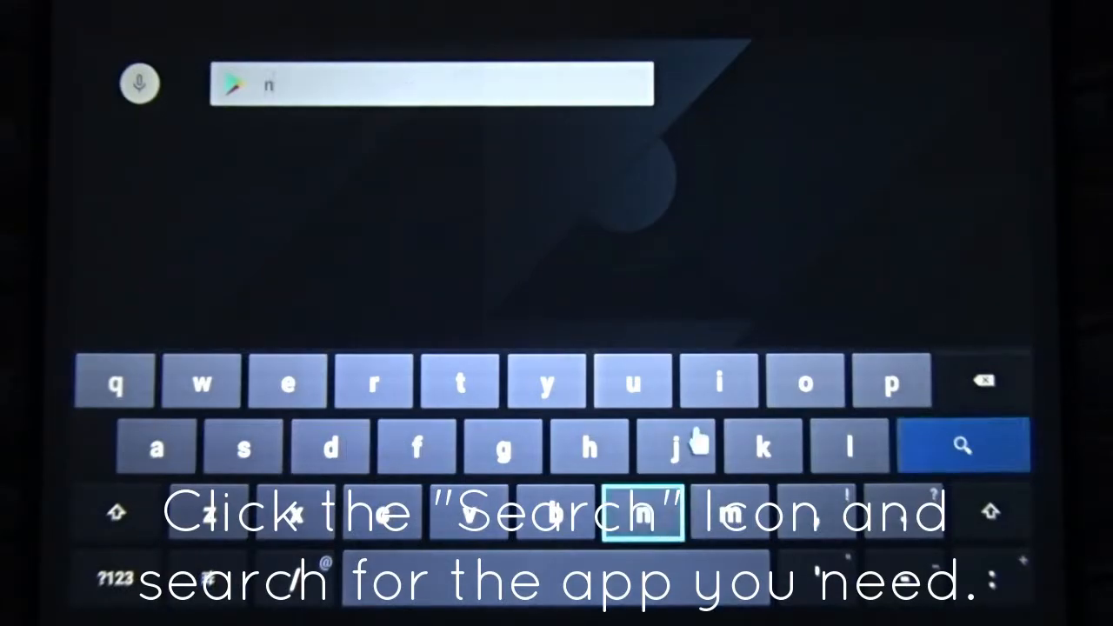
pyautogui.click(643, 511)
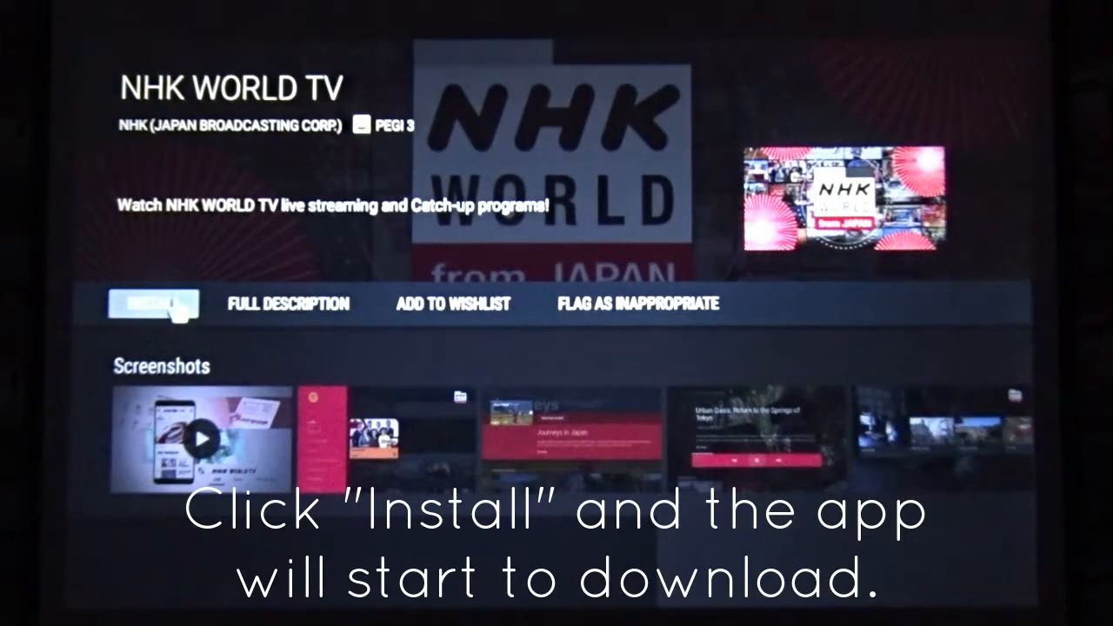
# Install and confirm the NHK WORLD TV app, then return to the launcher's Apps center.
pyautogui.click(153, 304)
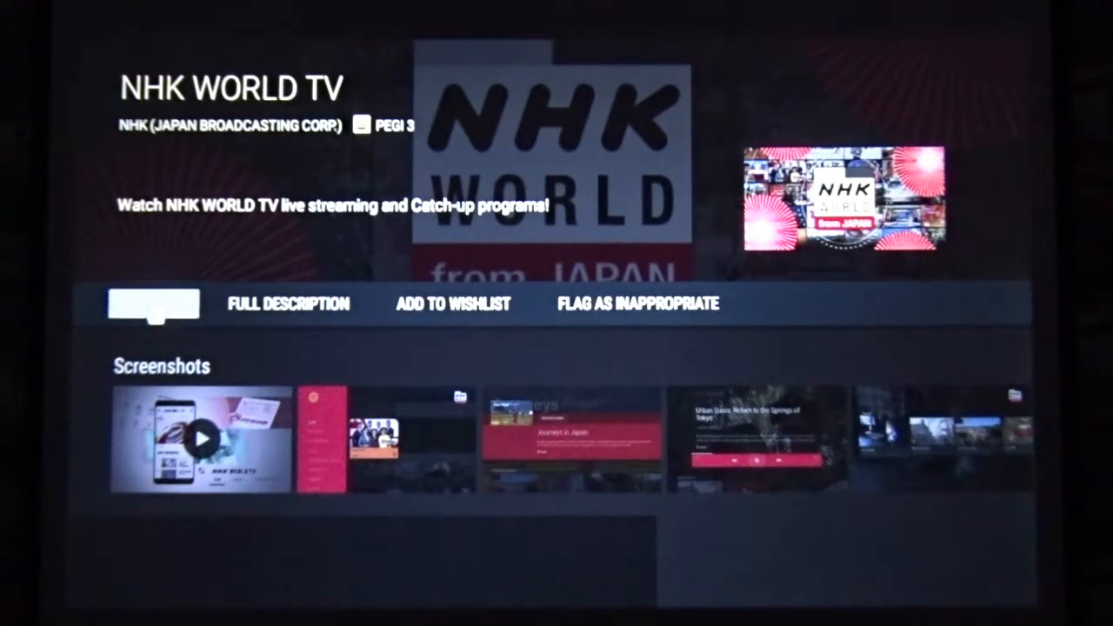
pyautogui.click(152, 303)
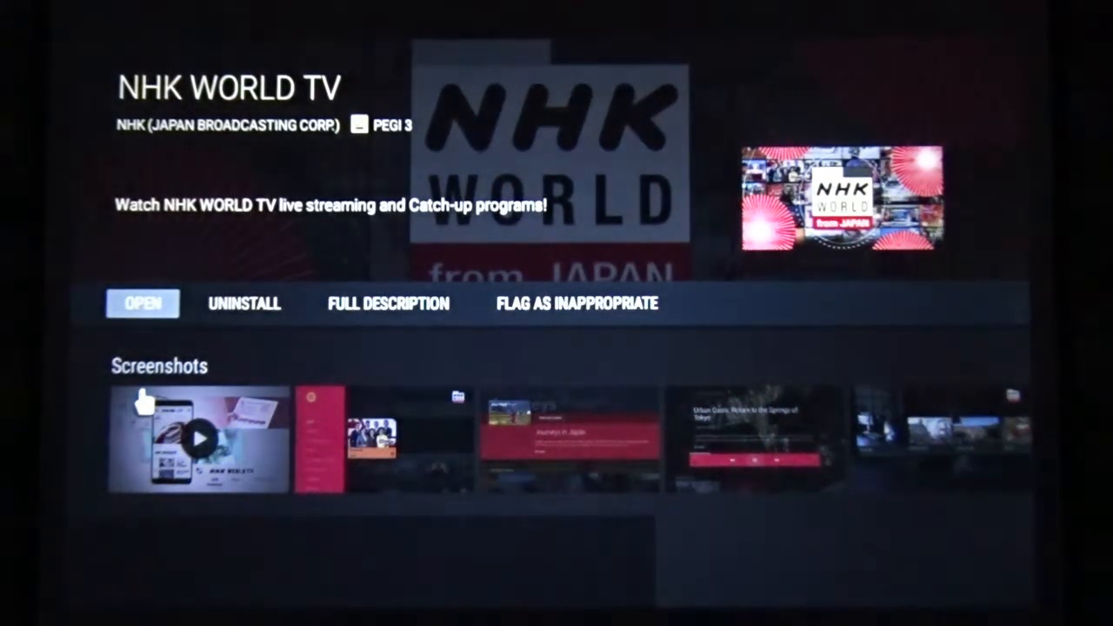
pyautogui.click(143, 303)
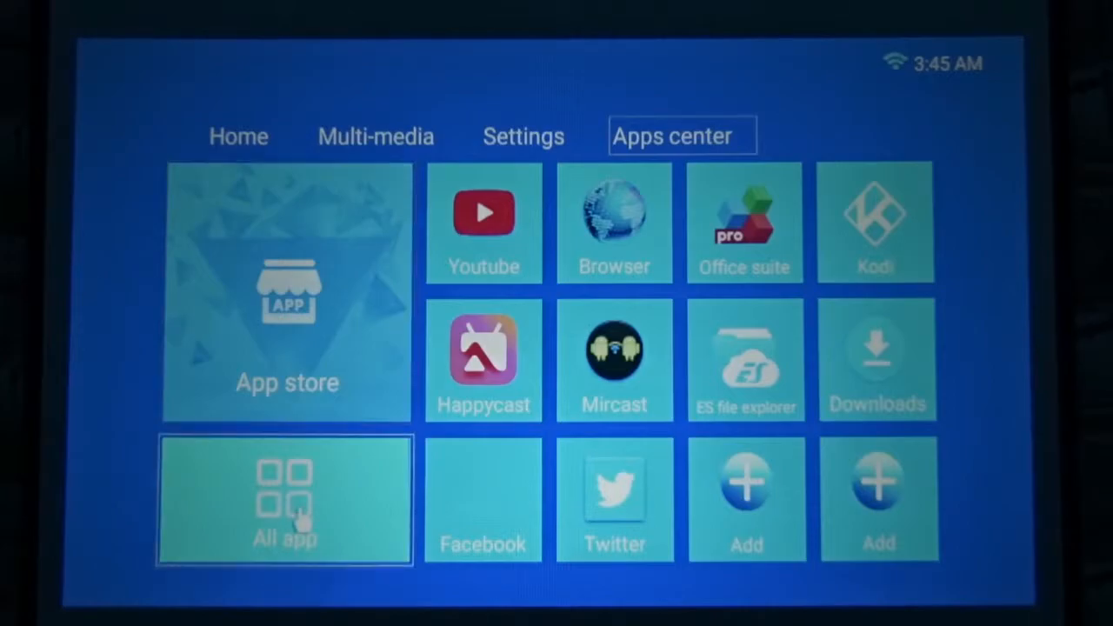
# Open the All app tile to list installed apps, including NHK WORLD.
pyautogui.click(286, 499)
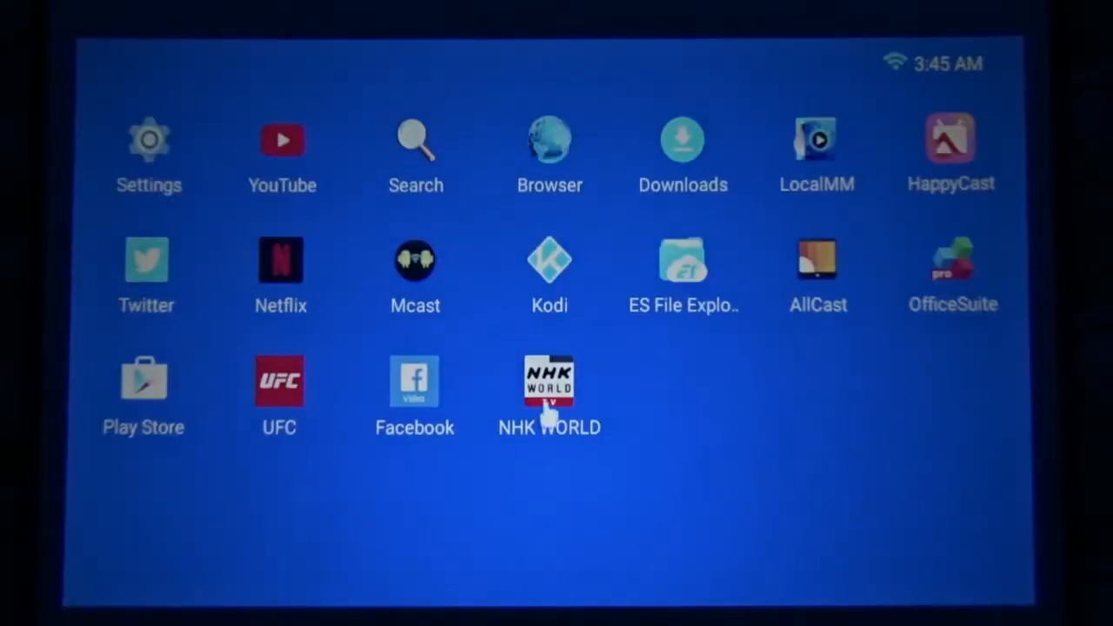
pyautogui.moveTo(579, 513)
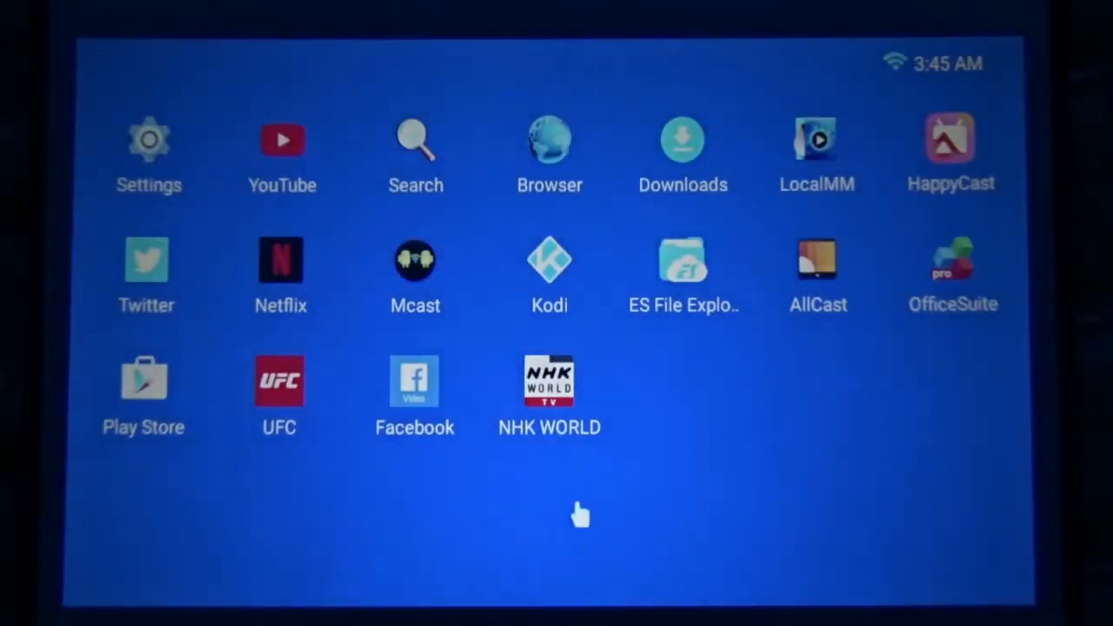